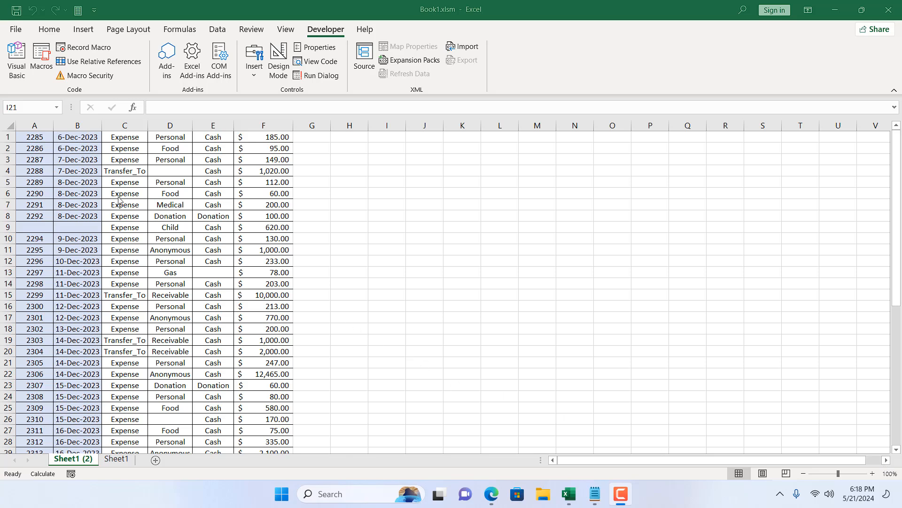
{"action": "mouse_move", "coordinate": [143, 239]}
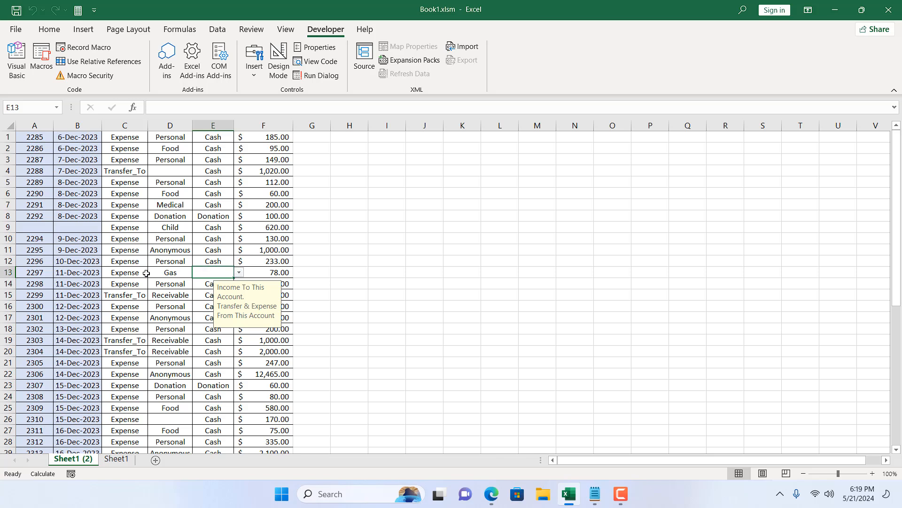
{"action": "mouse_move", "coordinate": [236, 256]}
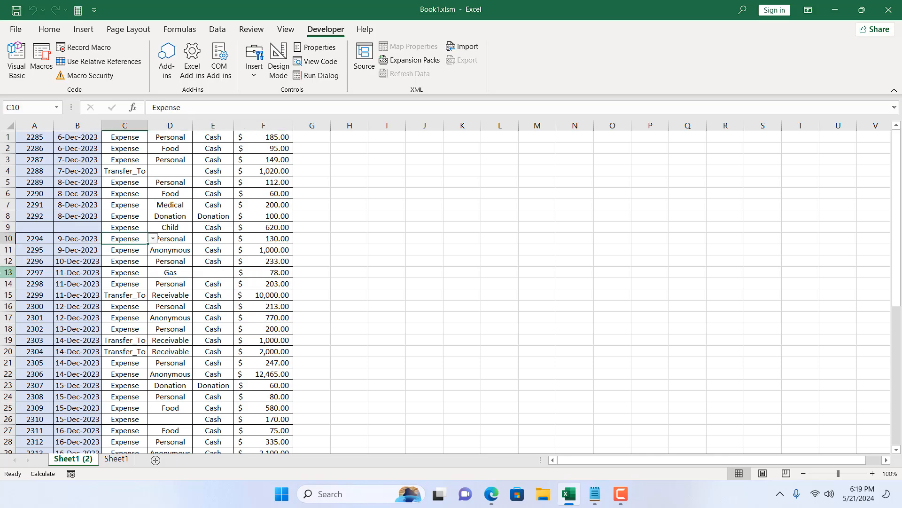
Inspect the ID formula in row 13 and the empty cells in row 9
{"action": "left_click", "coordinate": [34, 273]}
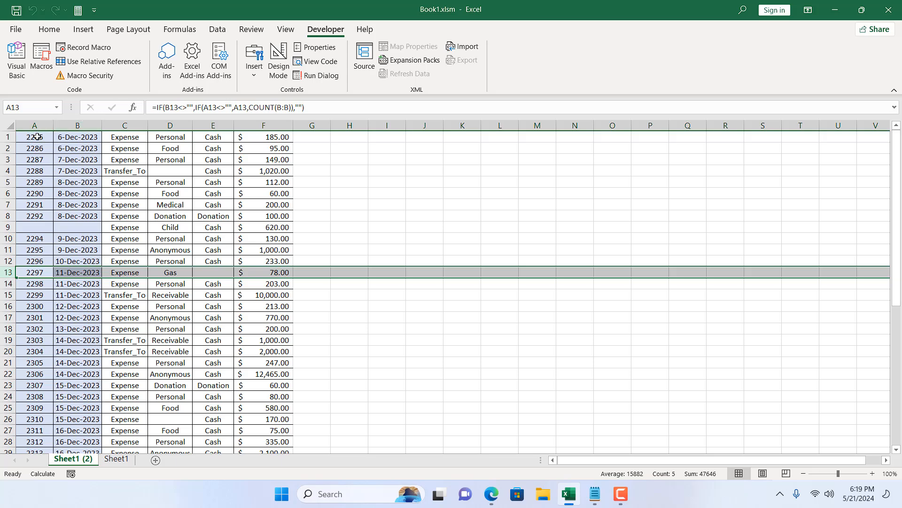
{"action": "left_click", "coordinate": [34, 137]}
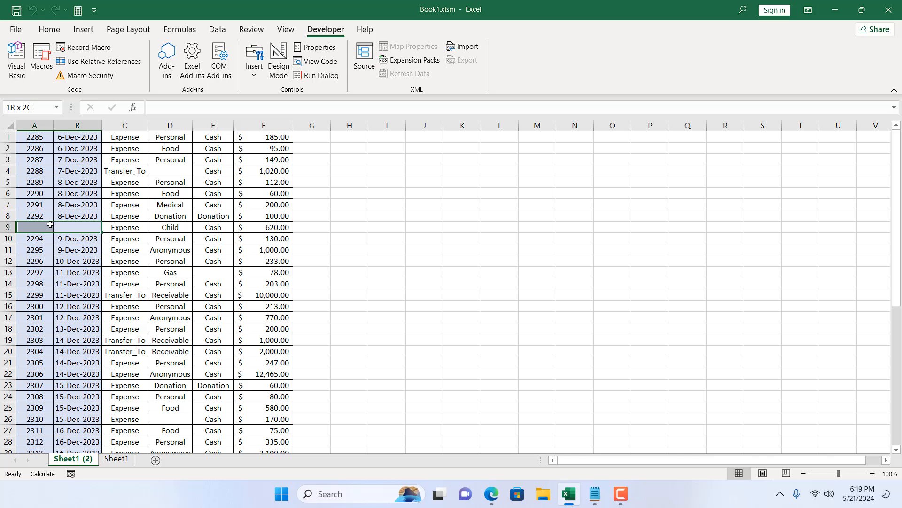
{"action": "left_click", "coordinate": [77, 227]}
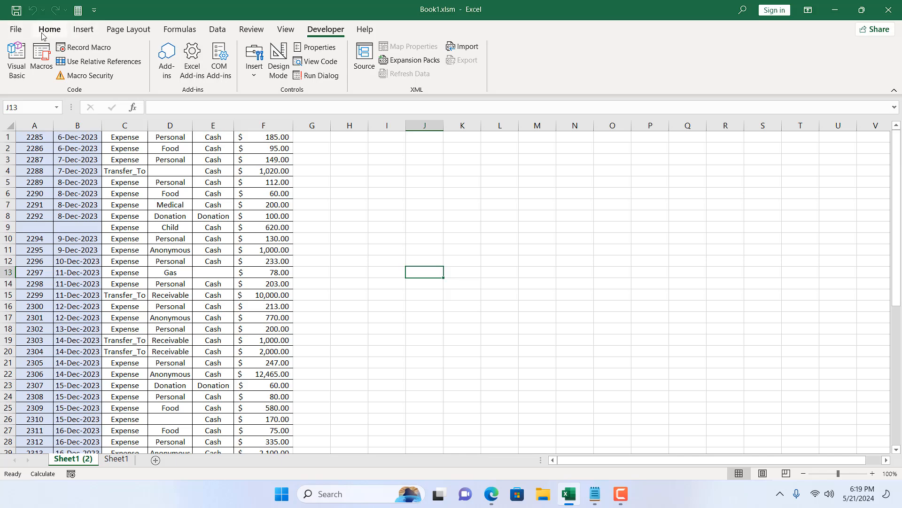
Select all blank cells in the data with Go To Special > Blanks
{"action": "left_click", "coordinate": [50, 29]}
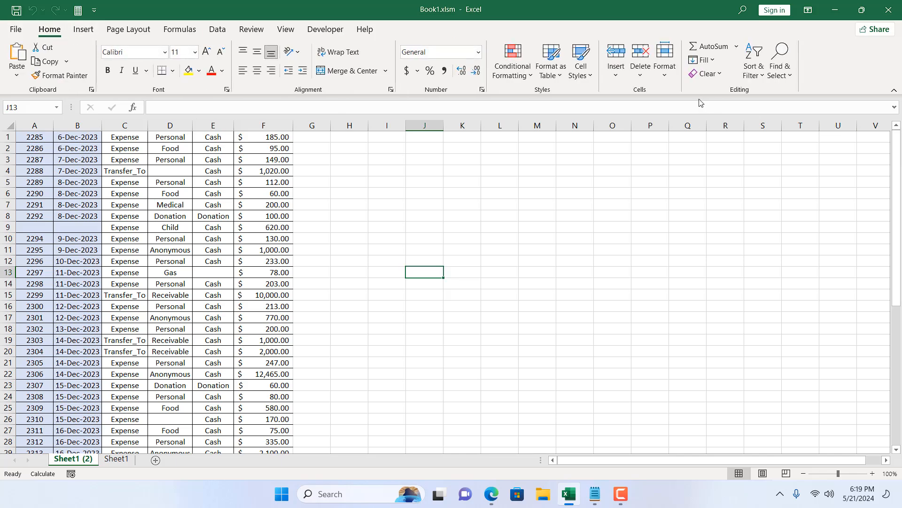
{"action": "left_click", "coordinate": [499, 350]}
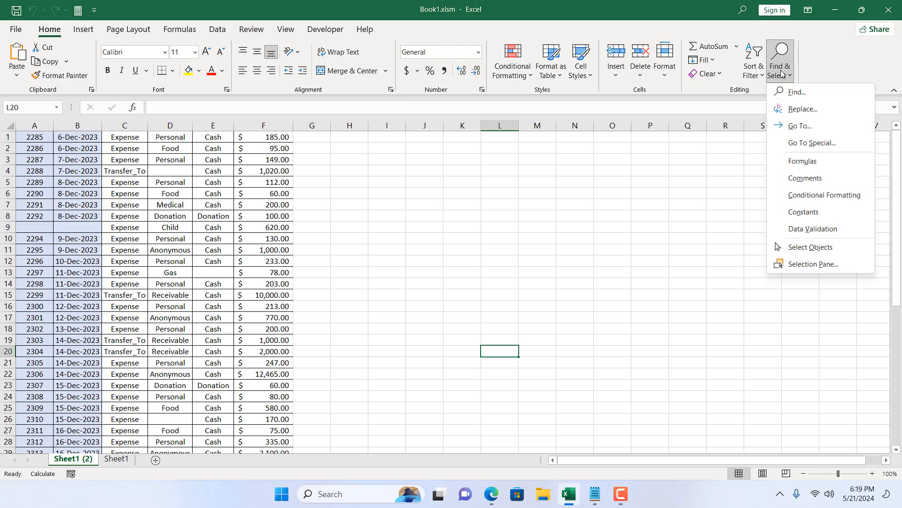
{"action": "left_click", "coordinate": [812, 142]}
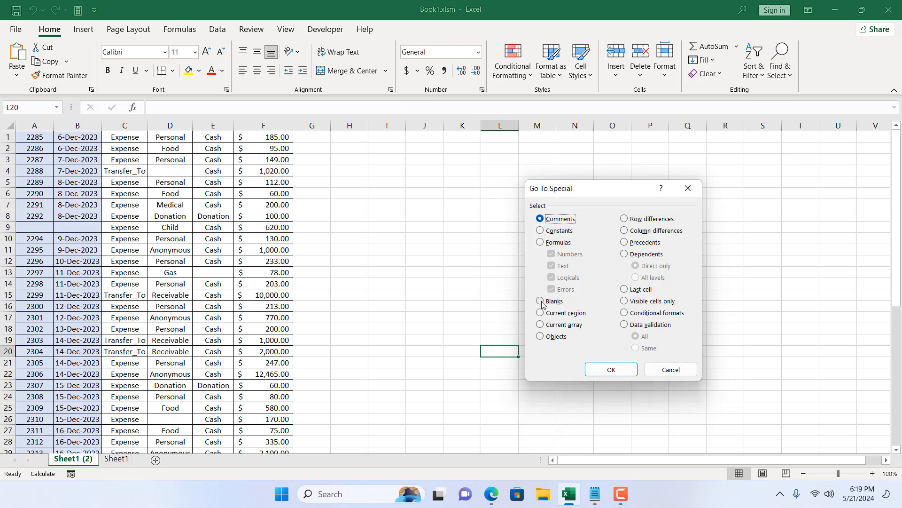
{"action": "left_click", "coordinate": [540, 301]}
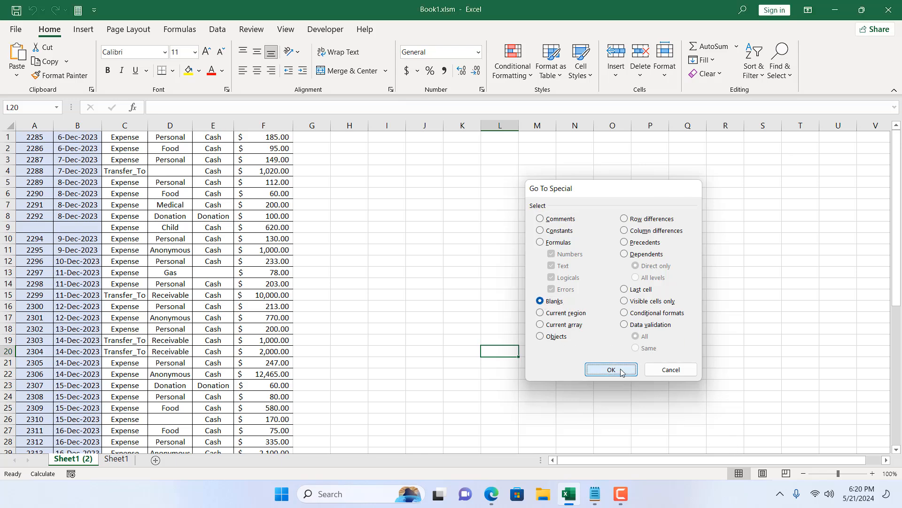
{"action": "left_click", "coordinate": [611, 369]}
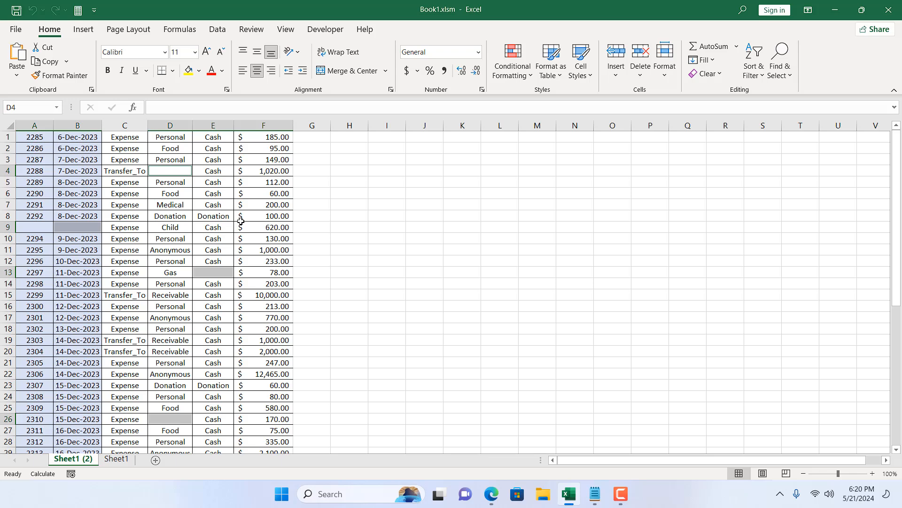
Delete the entire rows containing the selected blank cells, then clear the selection
{"action": "scroll", "scroll_direction": "down", "scroll_amount": 3}
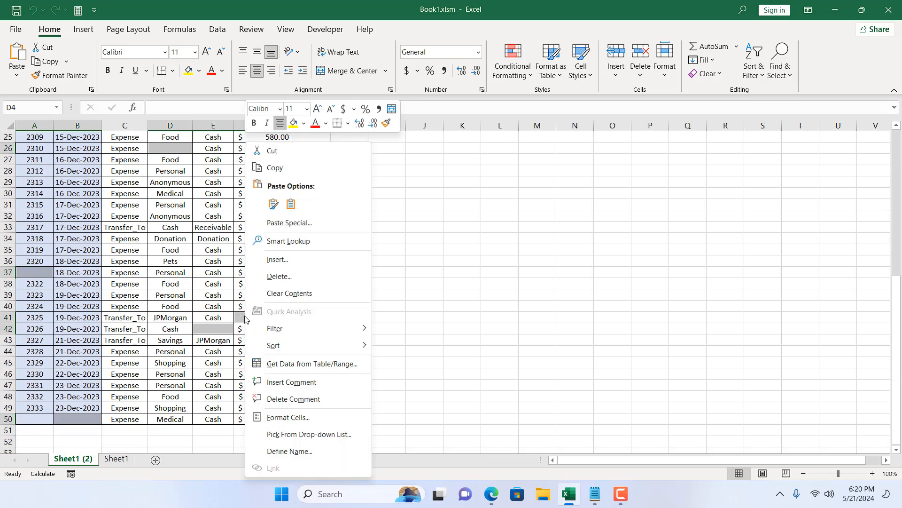
{"action": "left_click", "coordinate": [279, 276]}
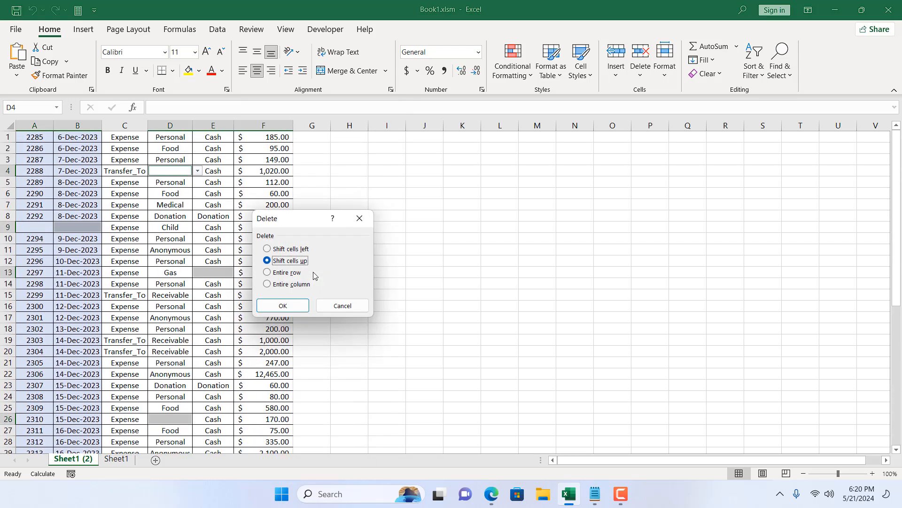
{"action": "mouse_move", "coordinate": [275, 278]}
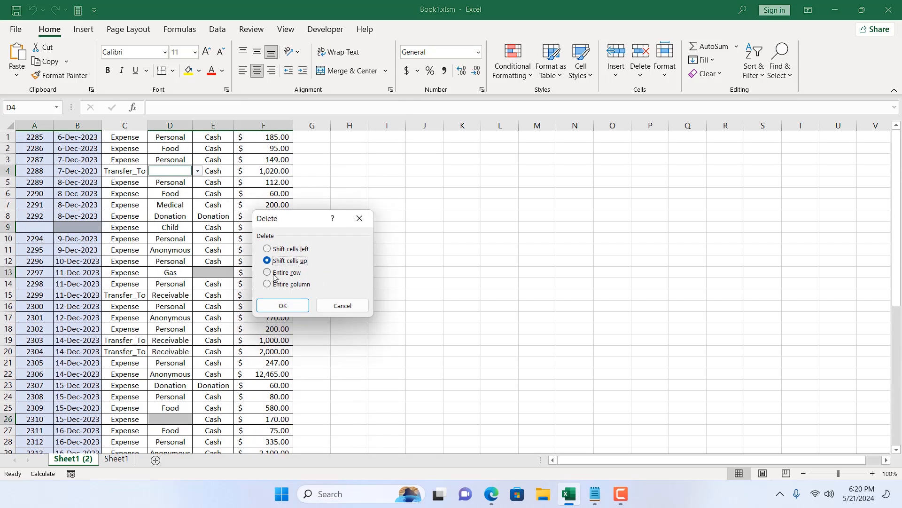
{"action": "left_click", "coordinate": [266, 272]}
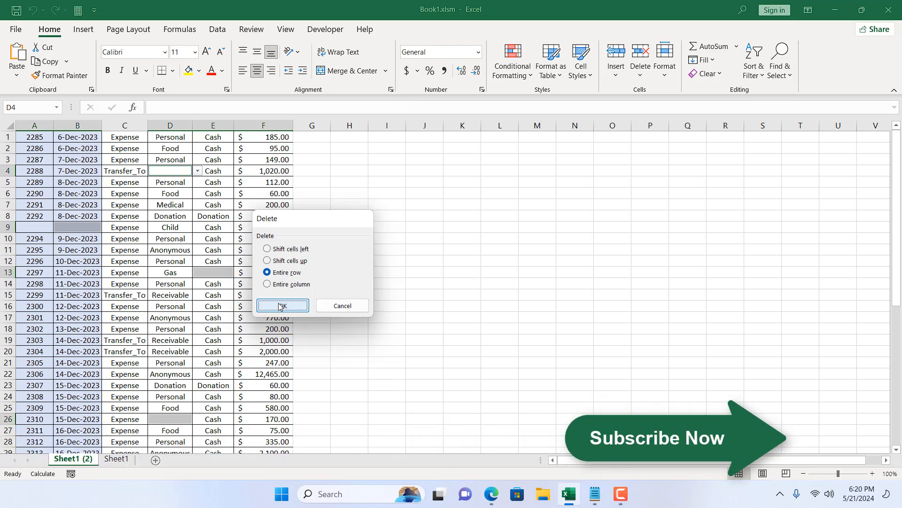
{"action": "left_click", "coordinate": [282, 306]}
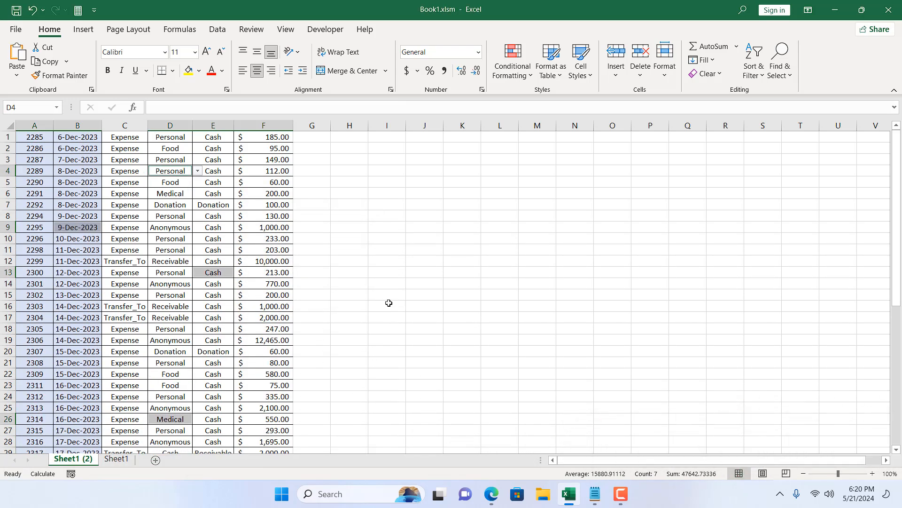
{"action": "left_click", "coordinate": [387, 305]}
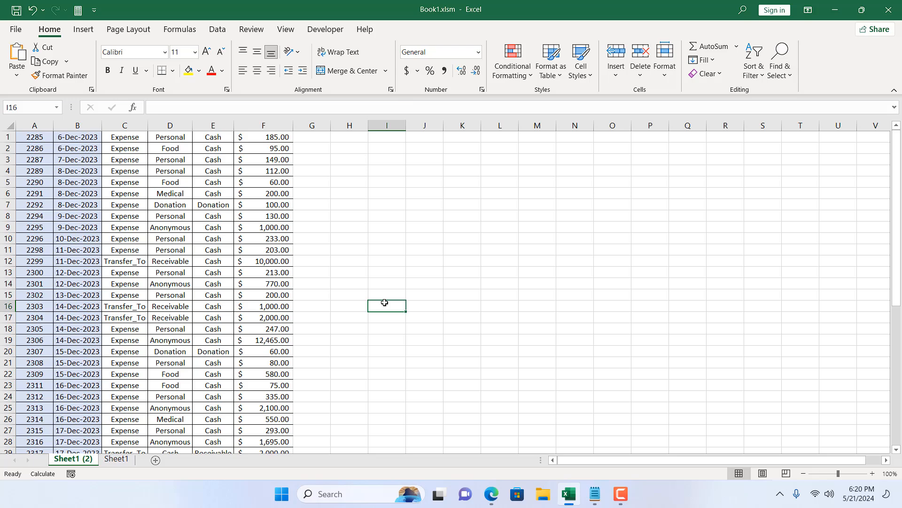